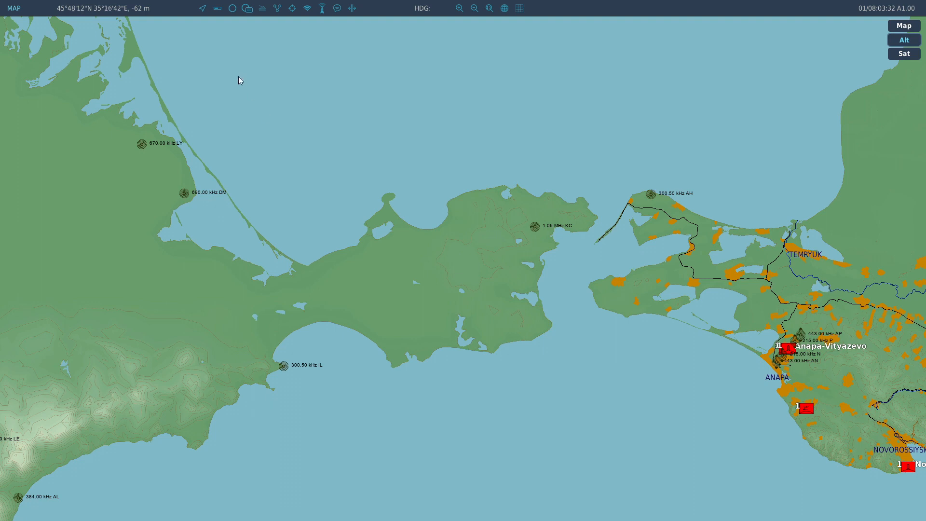
mouse_move(232, 8)
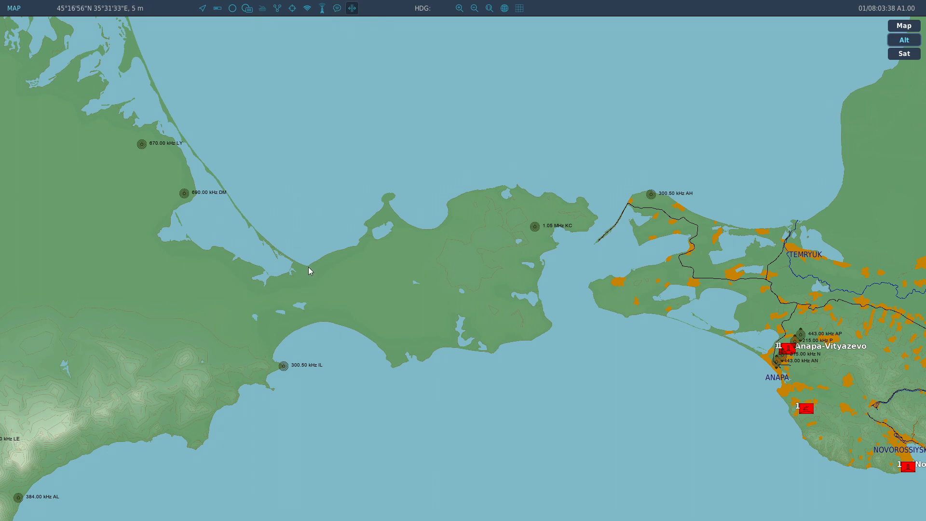
Zoom the F10 map in until the Kerch peninsula fills the view.
left_click_drag(310, 270, 311, 331)
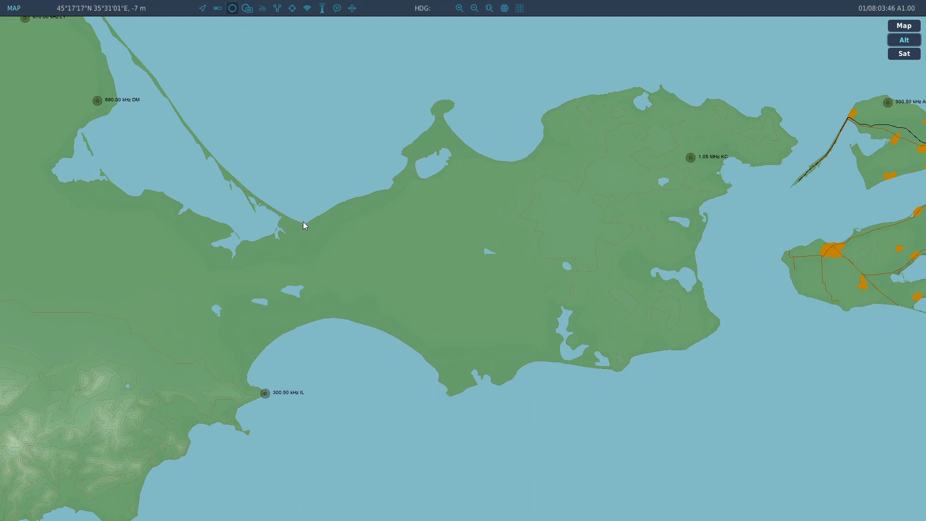
Place a mark at the peninsula's neck drawing an 8000 by 1000 red rectangle as the front line.
left_click(303, 232)
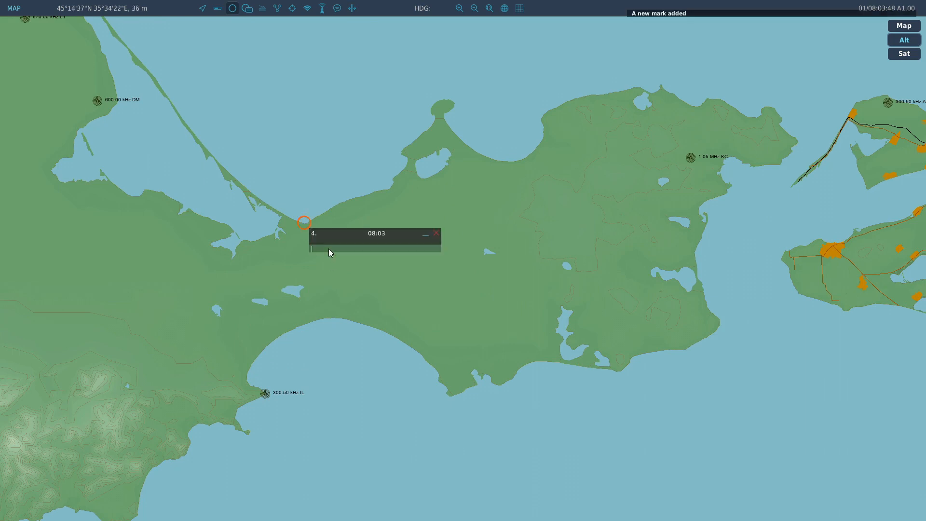
type("rct")
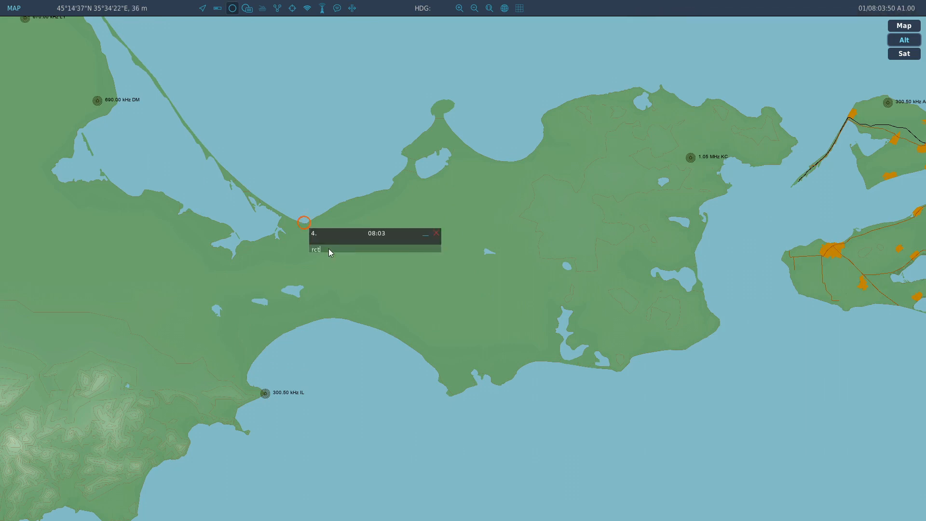
type("\" \"")
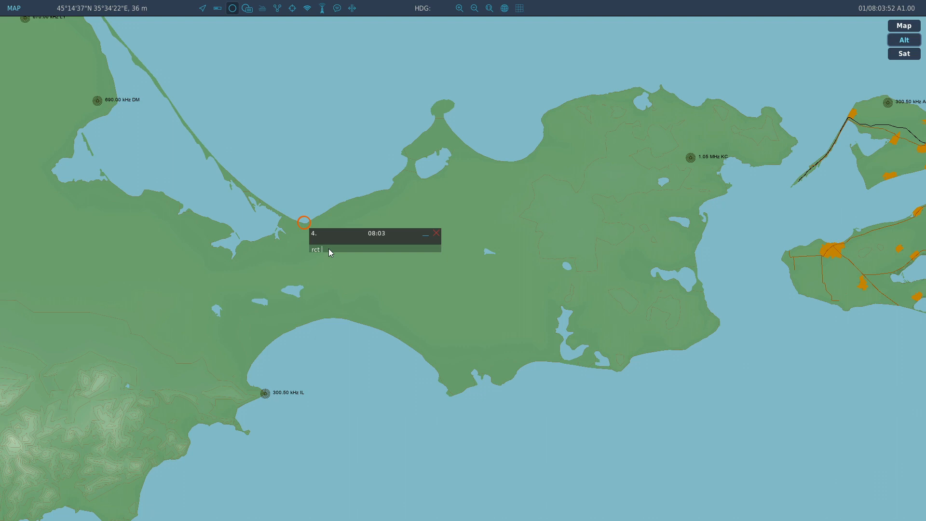
type("a")
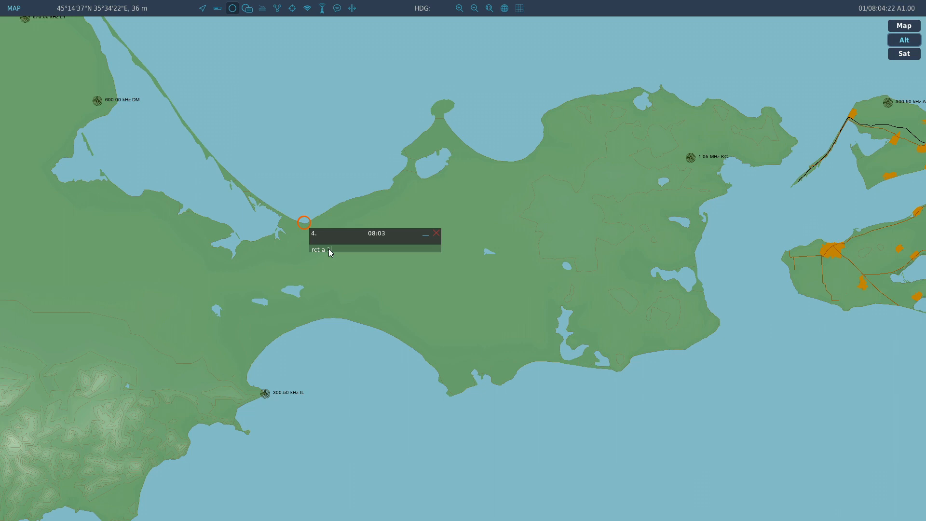
type("8000")
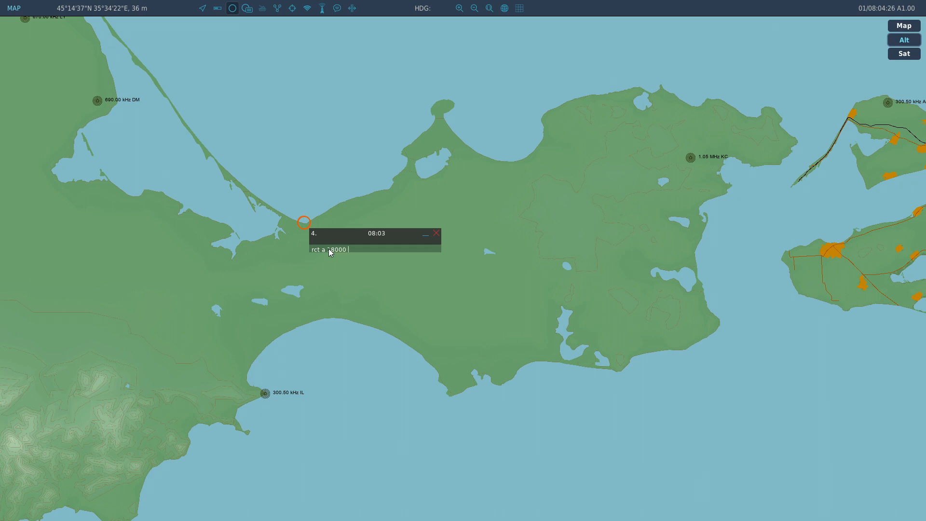
type("1000")
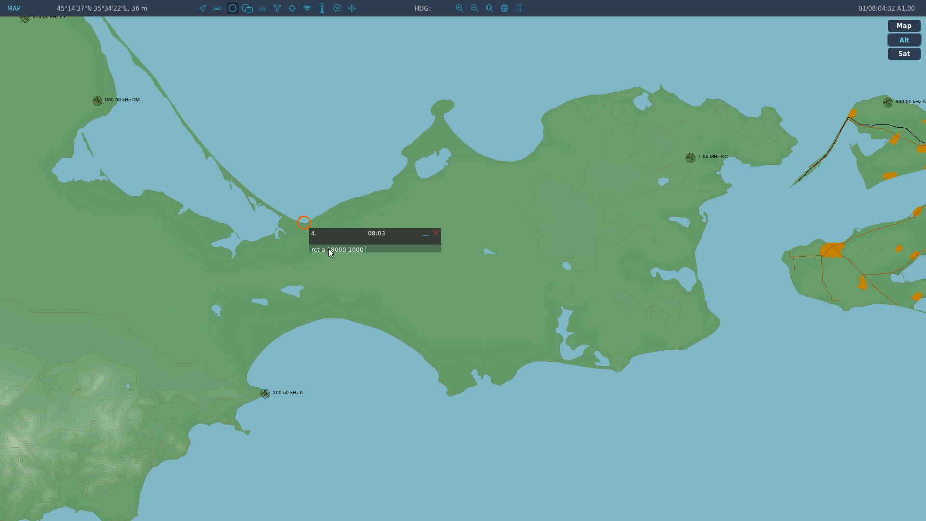
type("r")
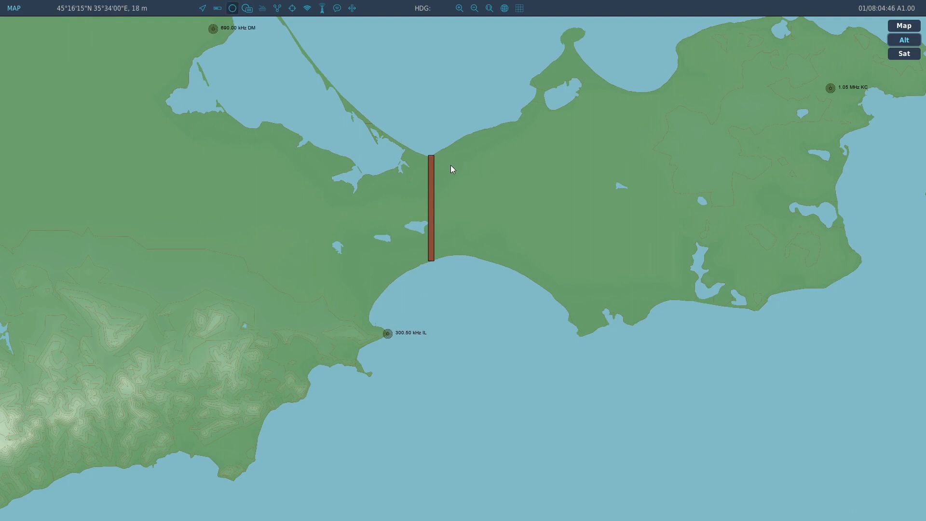
Draw two red circles of radius 3000 east of the front-line bar, one further south.
left_click(461, 177)
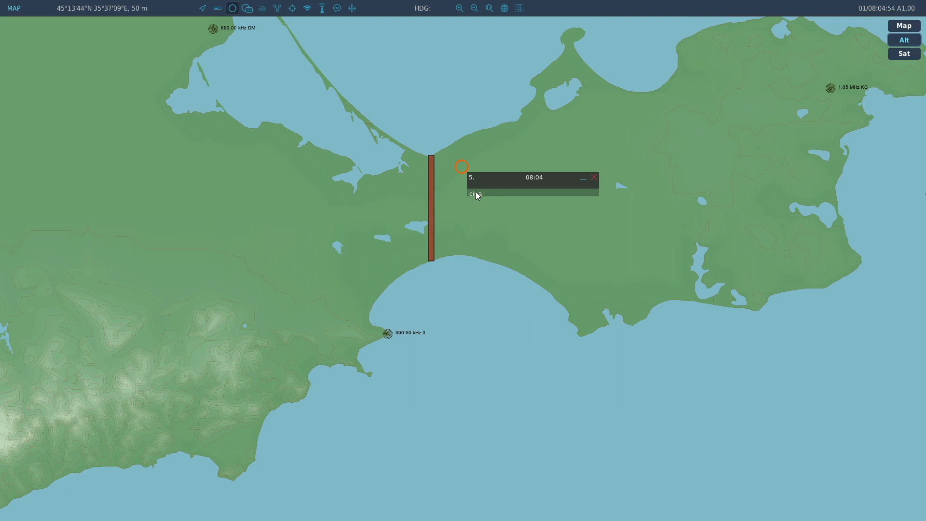
type("300")
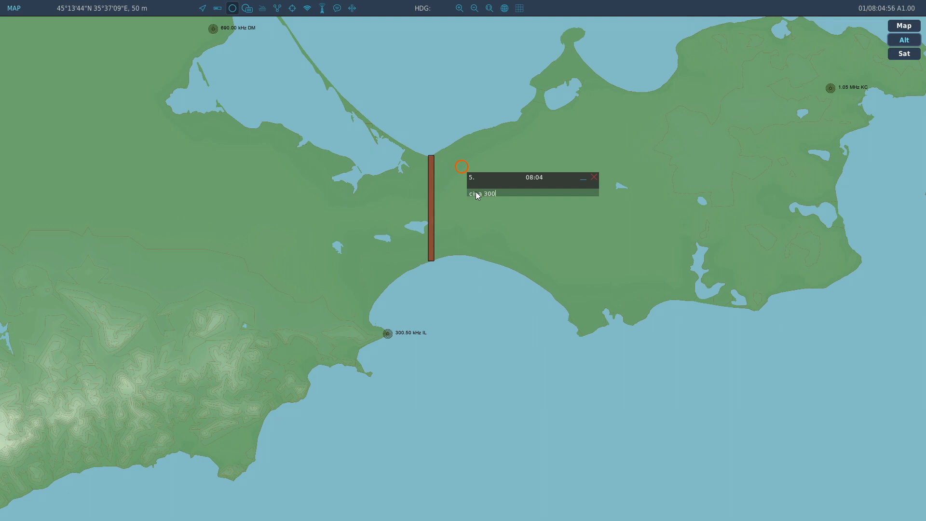
type("0")
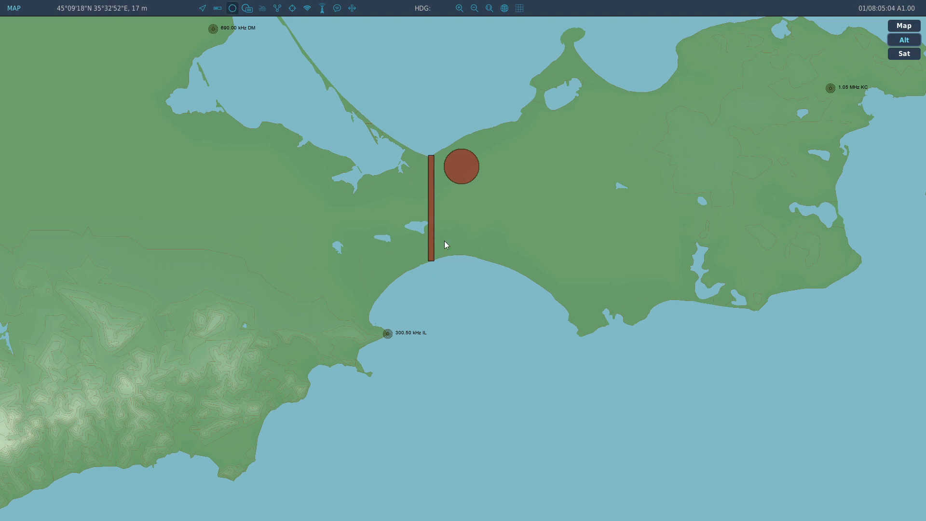
left_click(462, 242)
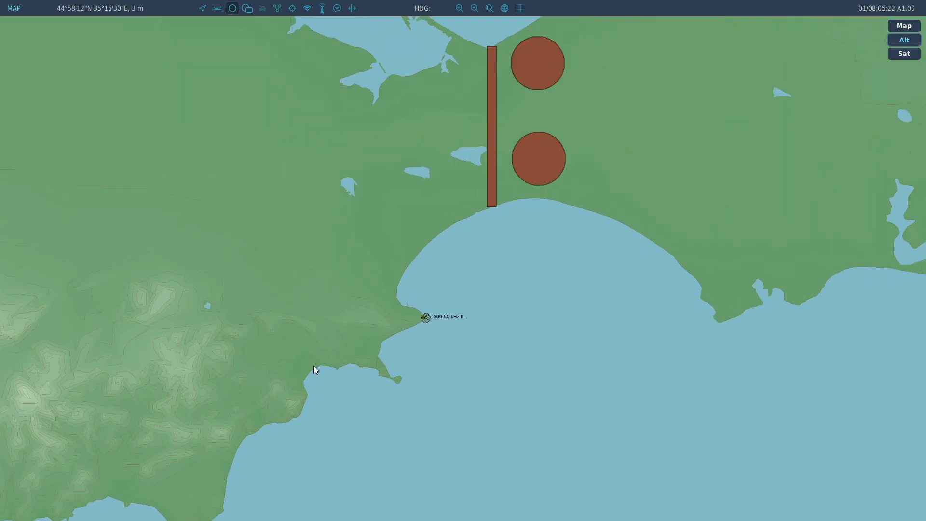
Draw a green circle of radius 8000 on the southwest coastline as the landing zone.
left_click(312, 378)
type("cir a")
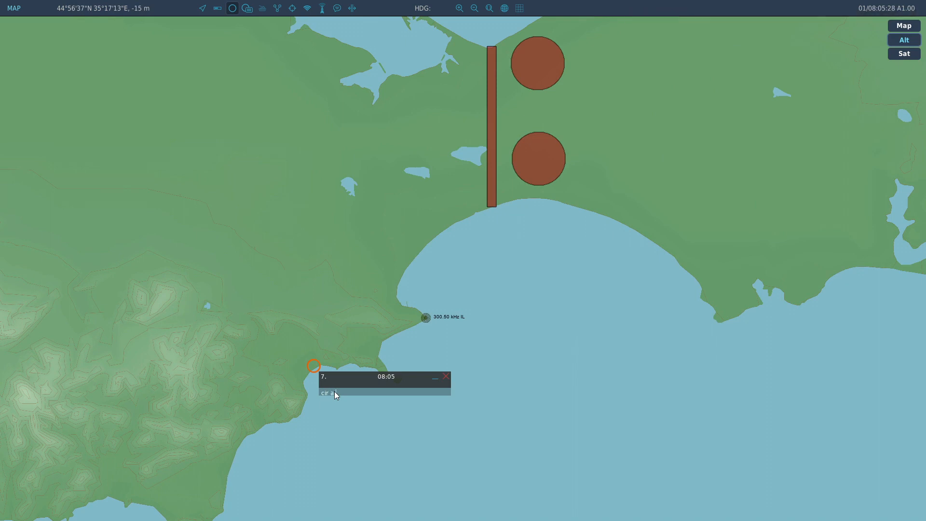
type("300")
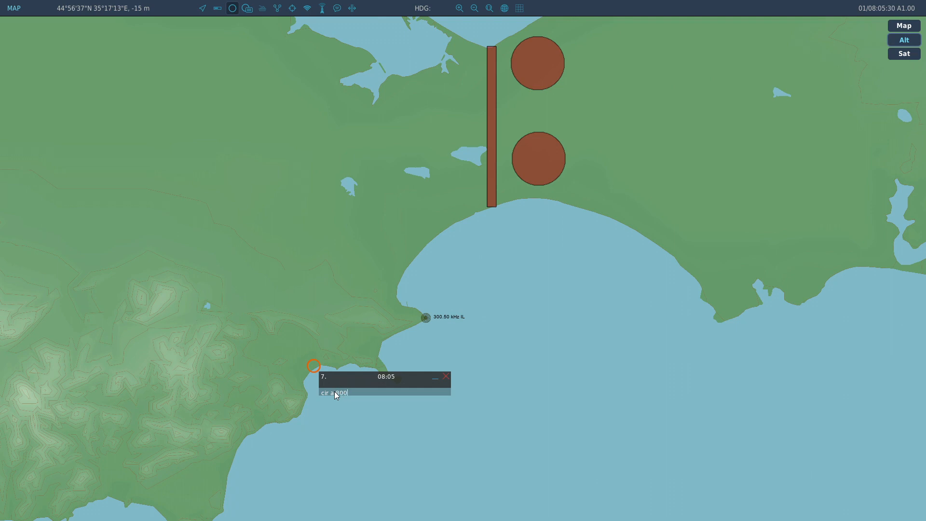
type("8000 g")
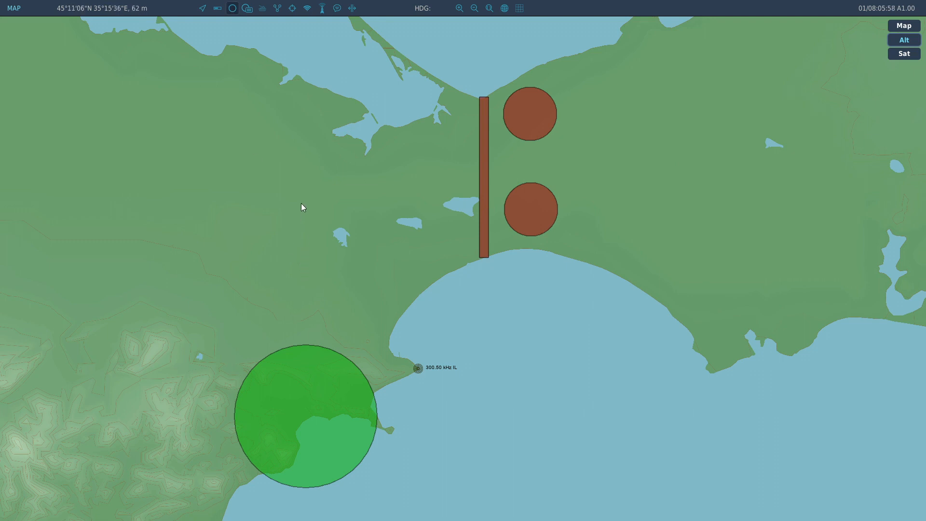
Draw a blue arrow of length 18000 heading 180 running north from the green zone.
left_click(301, 208)
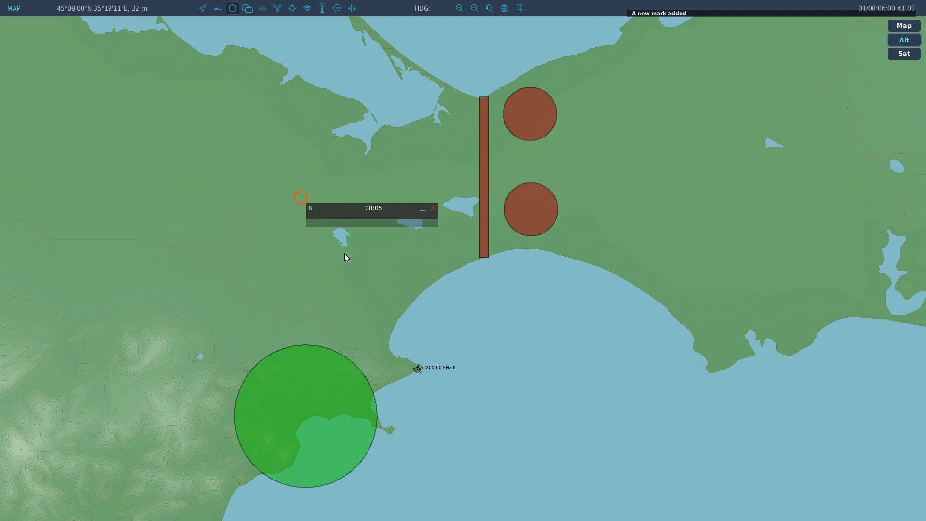
type("a")
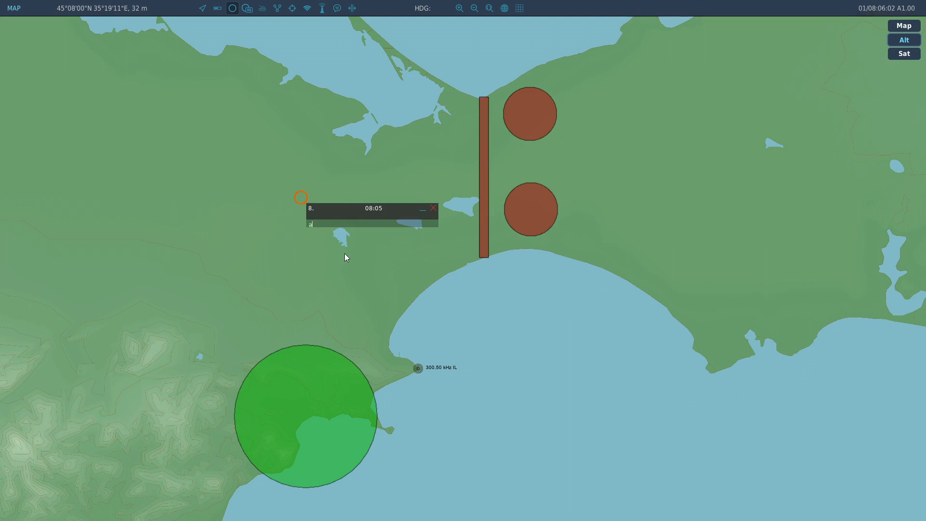
type("rw")
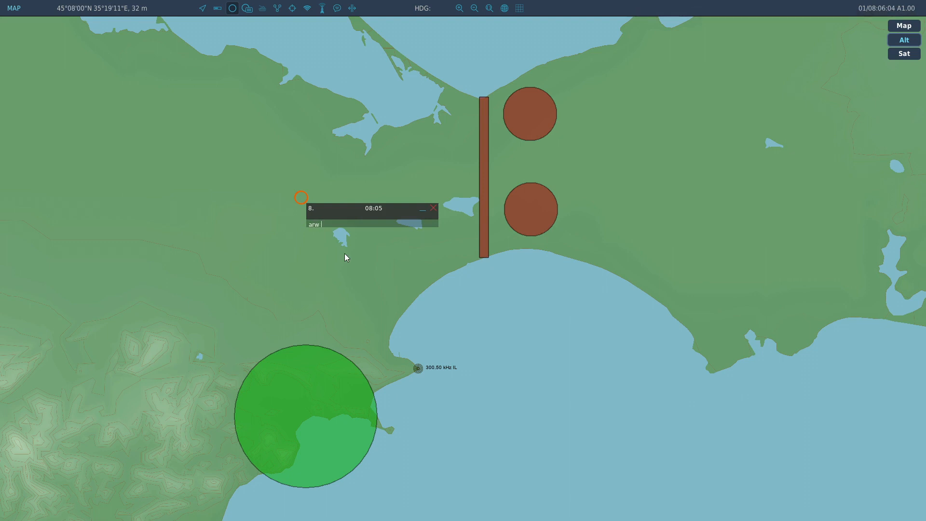
type("a")
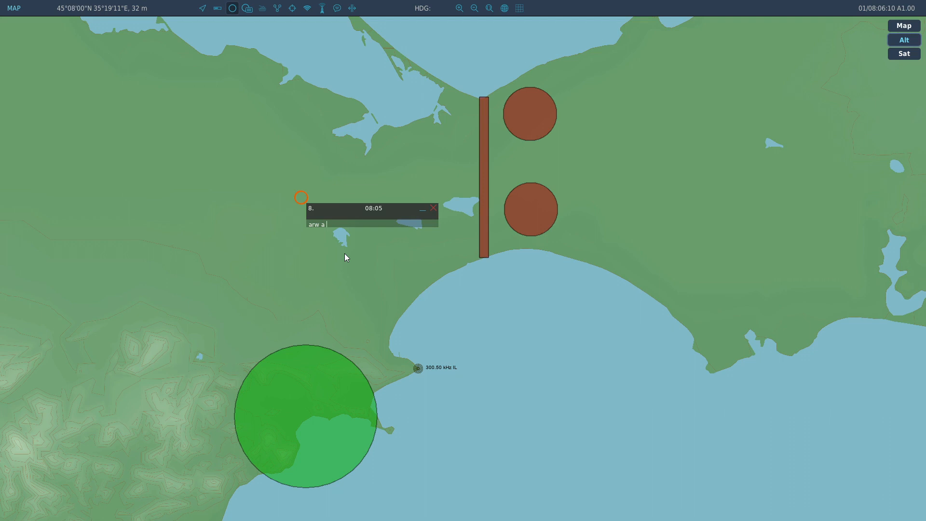
type("18000")
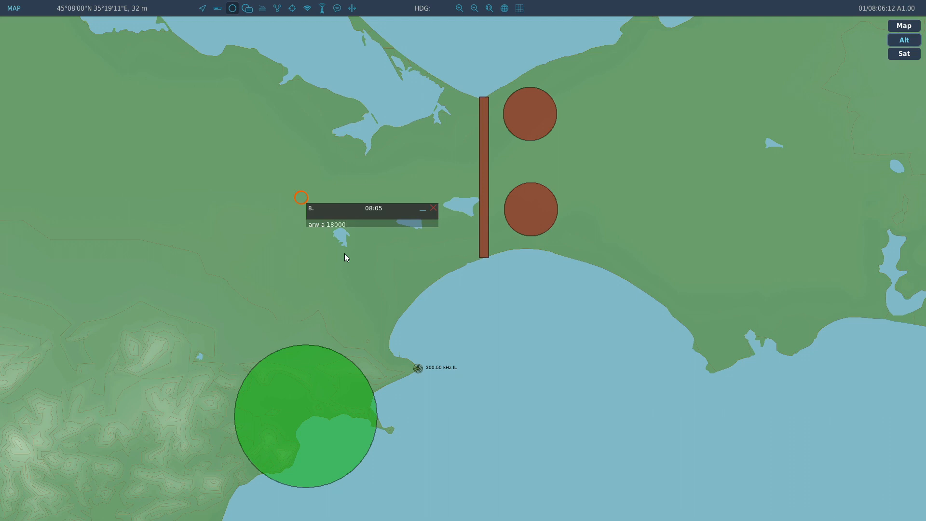
type("\" \"")
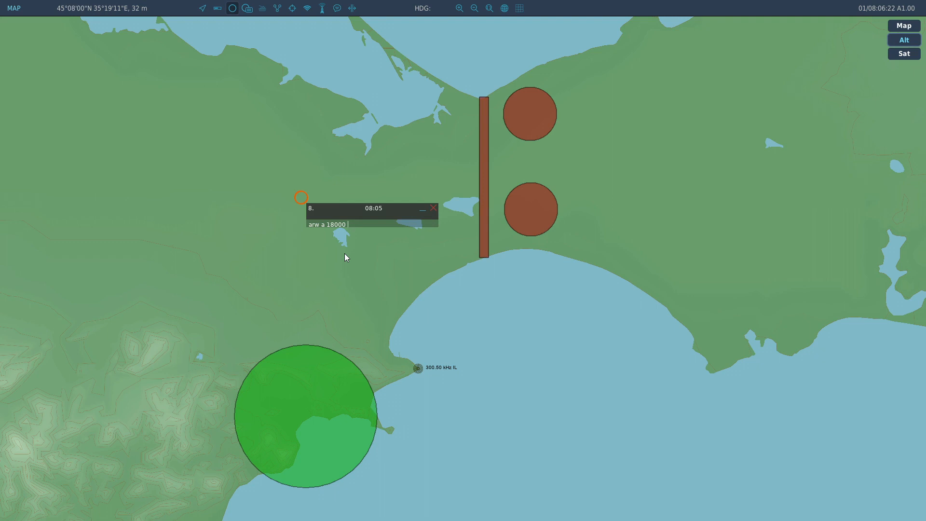
type("1")
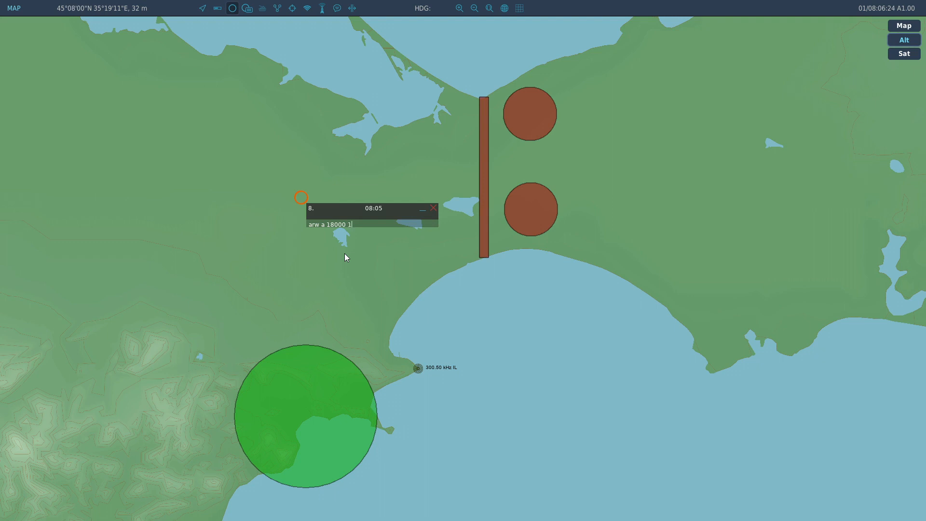
type("80")
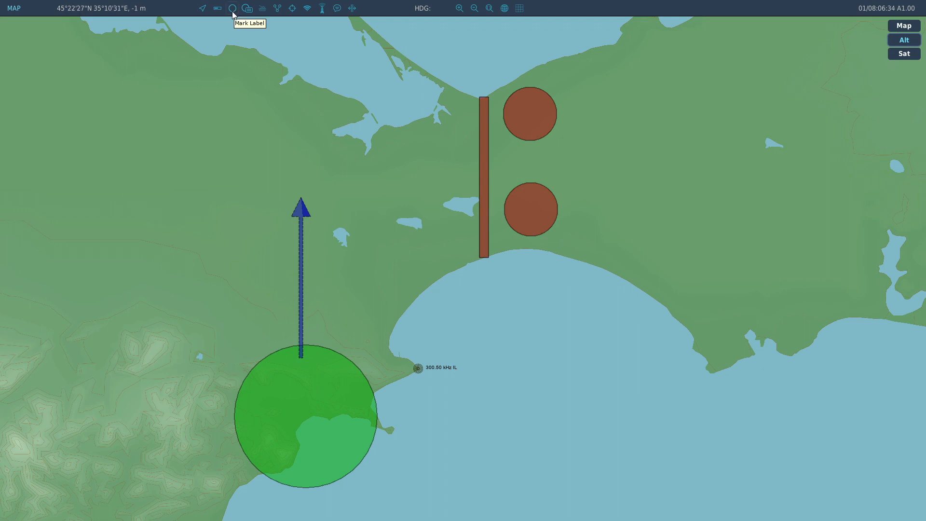
Draw a blue circle of radius 5000 capping the northward arrow's tip.
left_click(232, 8)
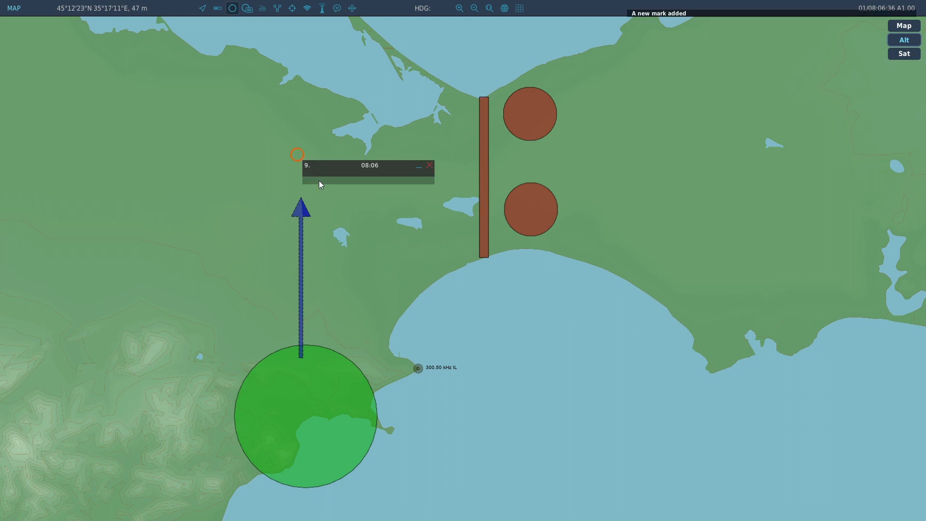
type("cir")
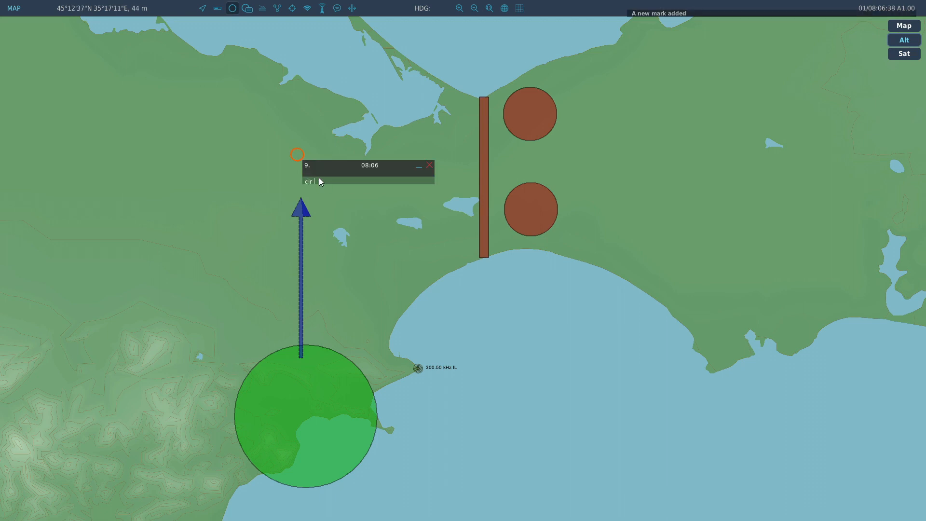
type("a")
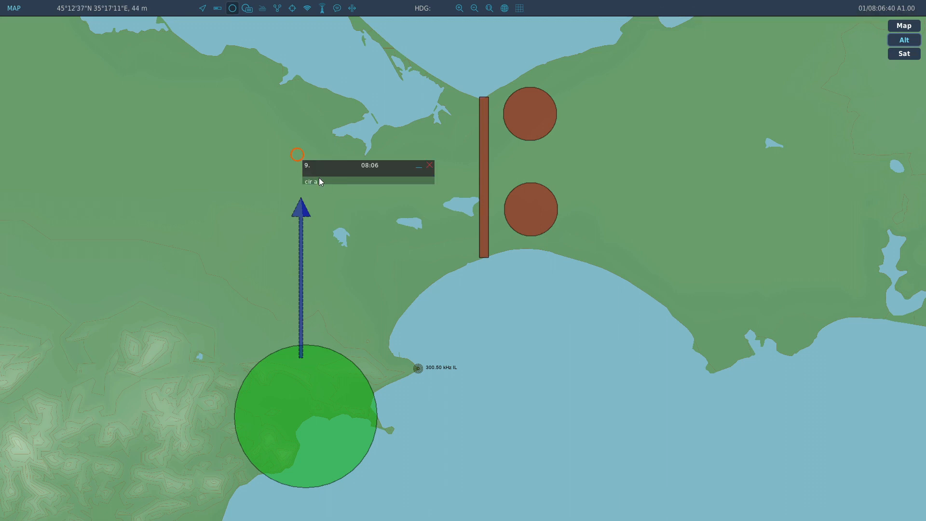
type("00")
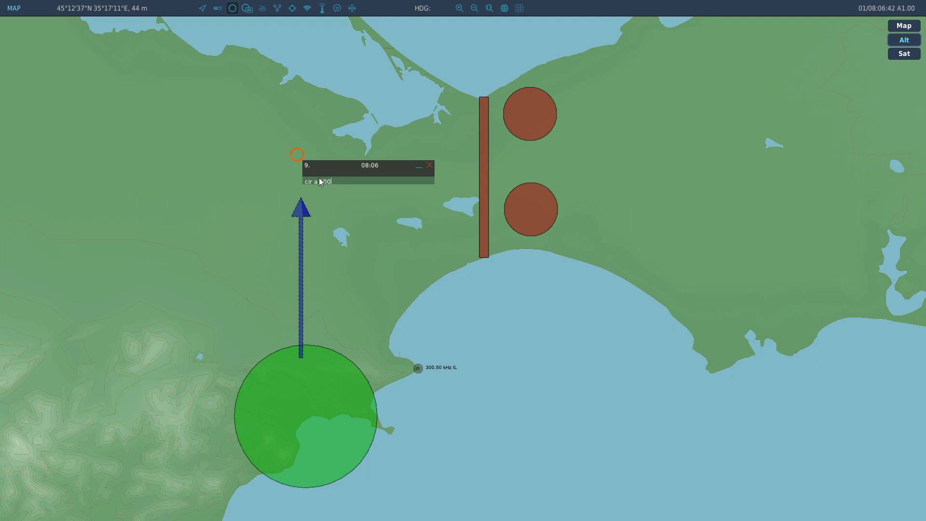
type("5000 b")
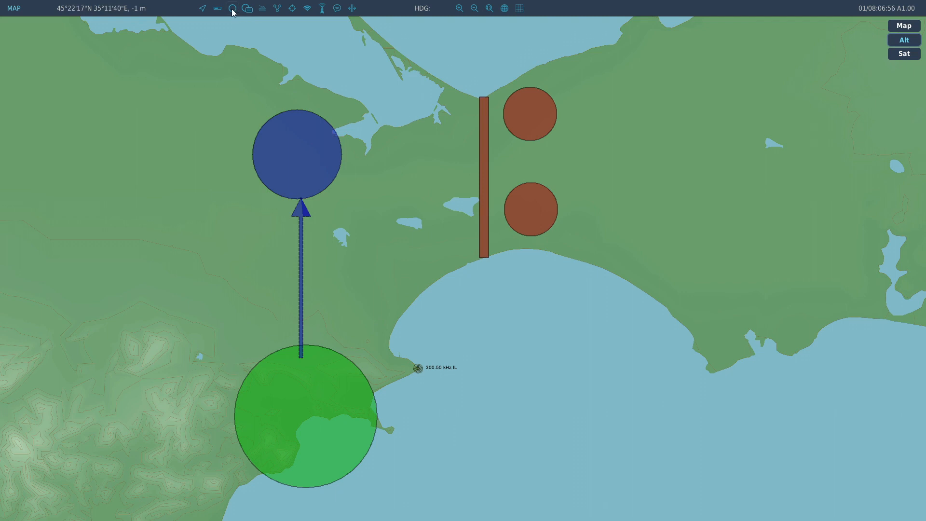
Place a mark near the green zone for a blue northeast arrow.
left_click(367, 325)
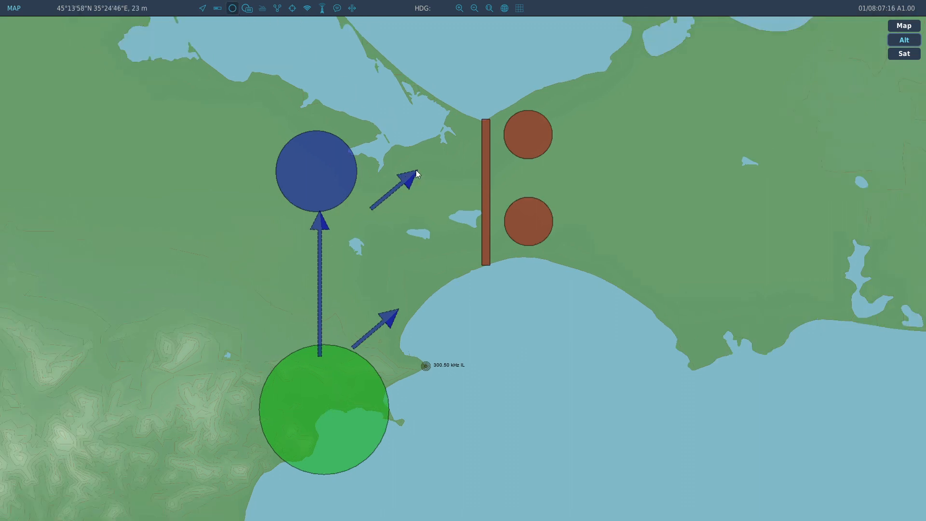
Delete the northeast arrow and draw a blue arrow 'arw a 7500 280 b' pointing east from the blue circle.
left_click(416, 171)
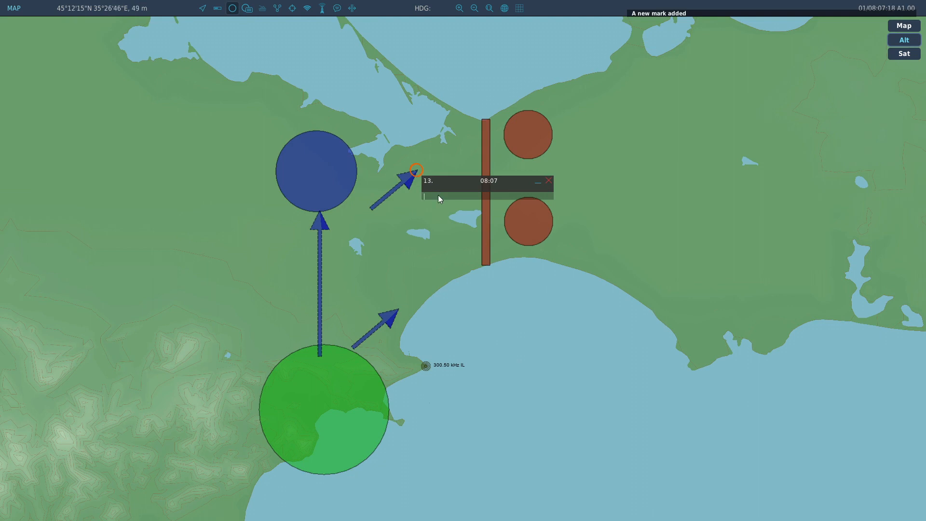
left_click(548, 180)
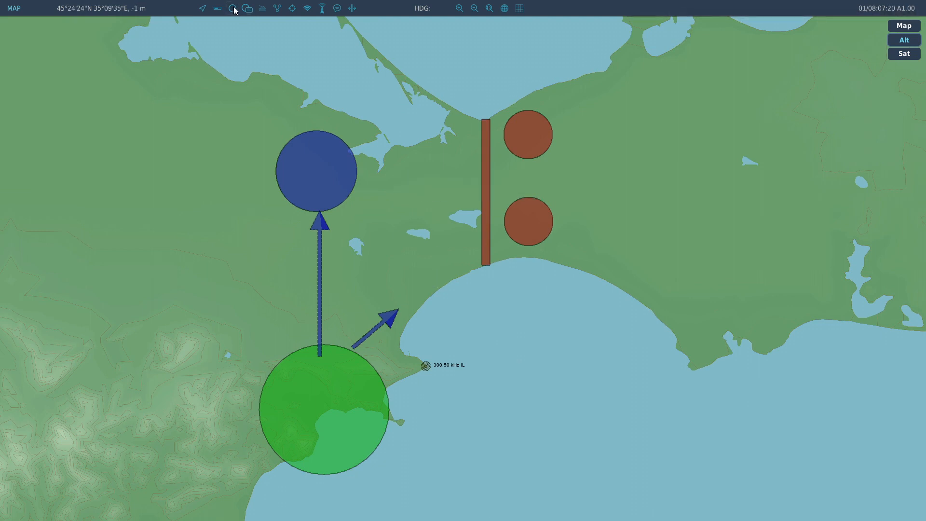
left_click(233, 7)
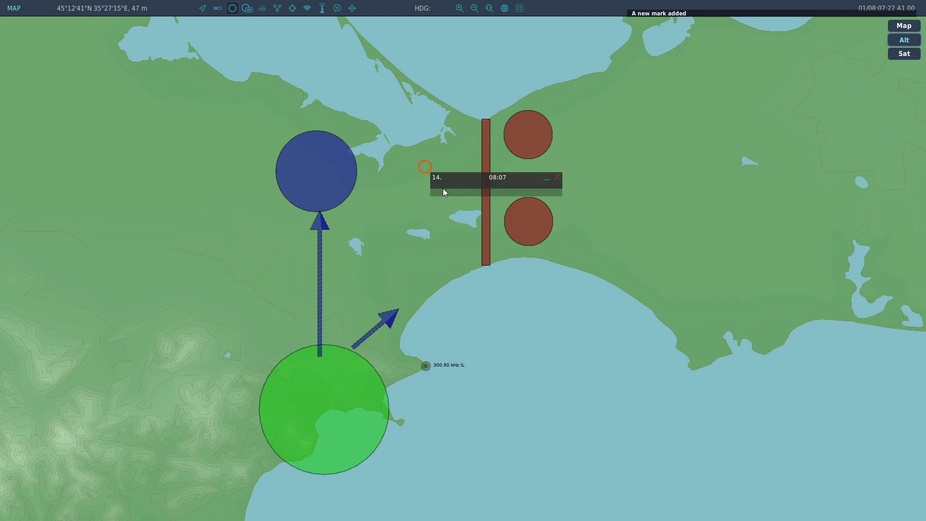
type("arw a 7500 280 b")
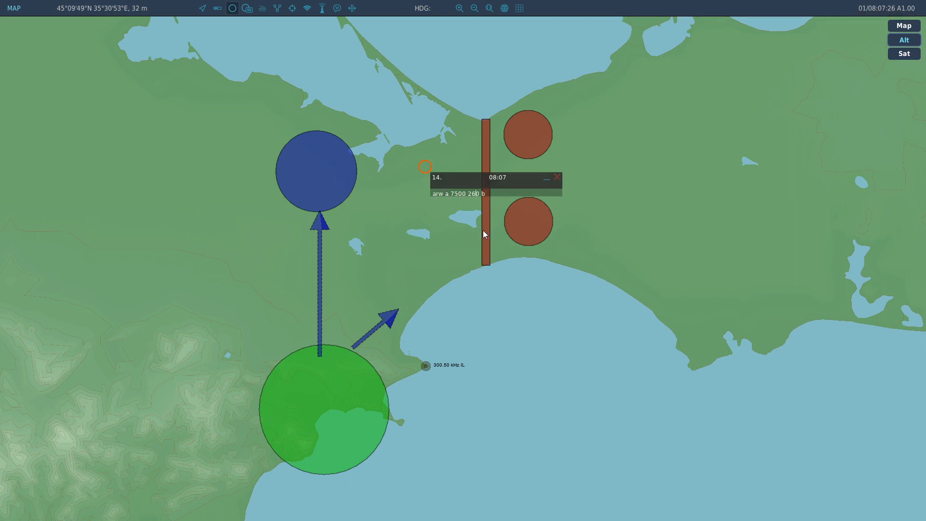
left_click(558, 177)
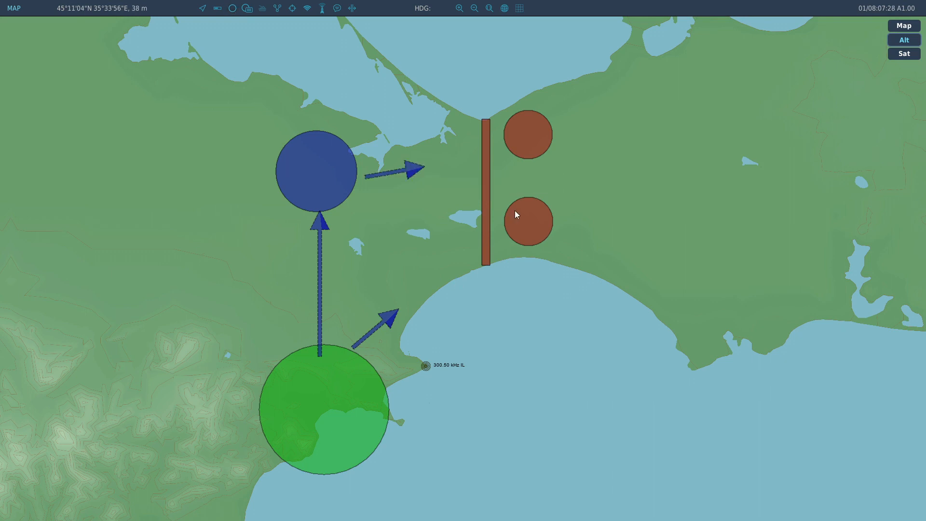
mouse_move(512, 298)
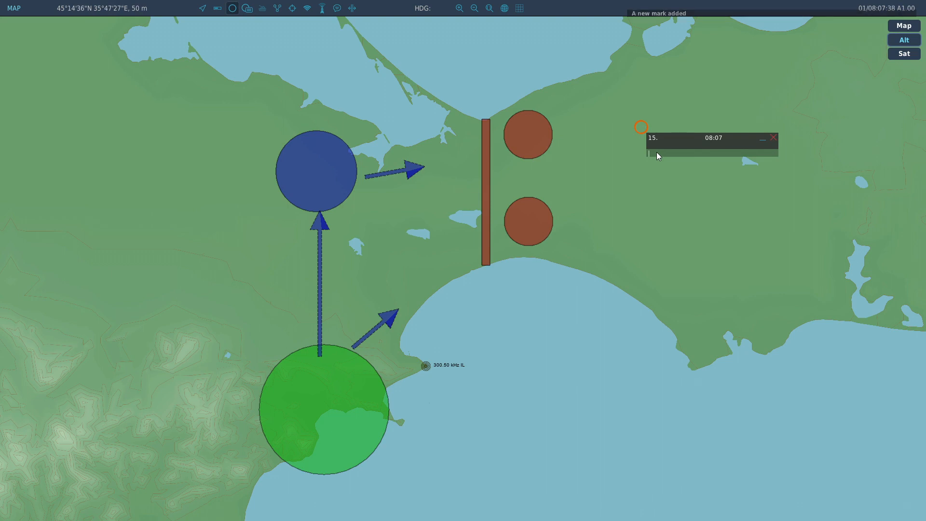
Draw a pale grey square of size 500 east of the red circles.
type("rct")
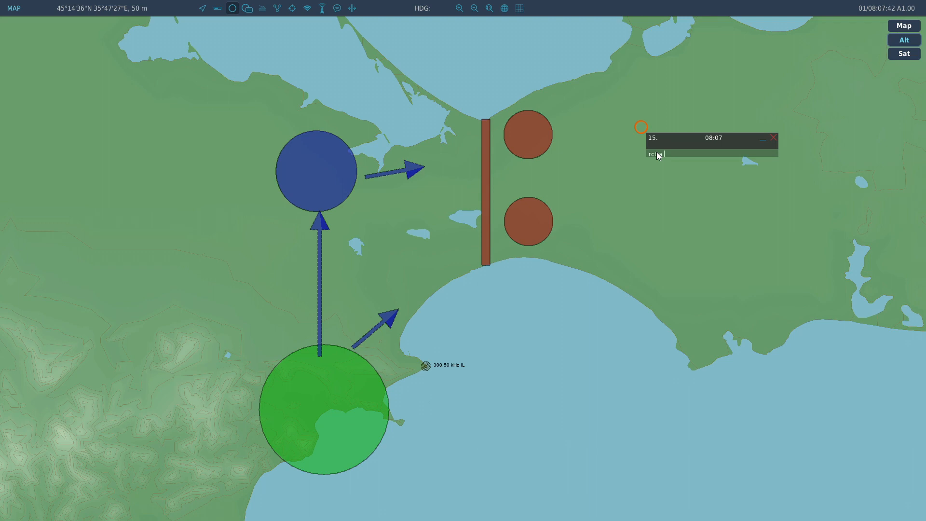
type("500")
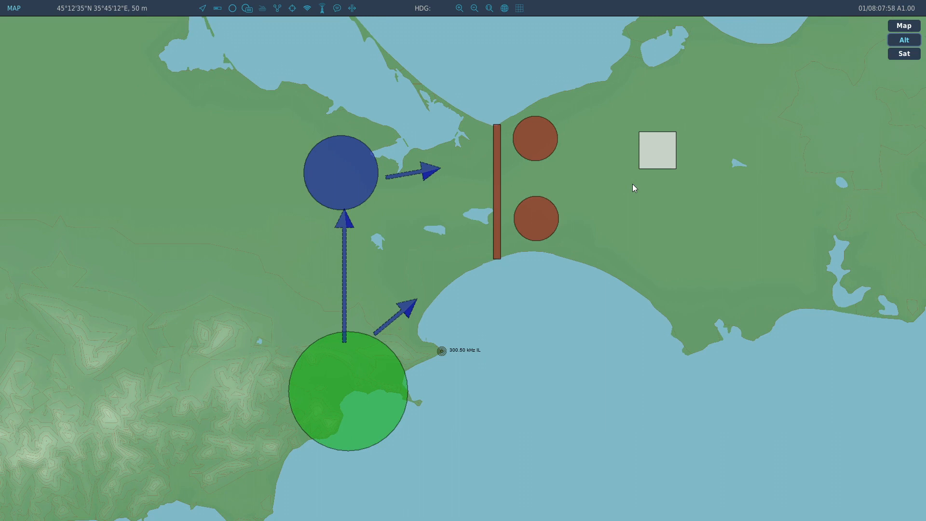
mouse_move(476, 187)
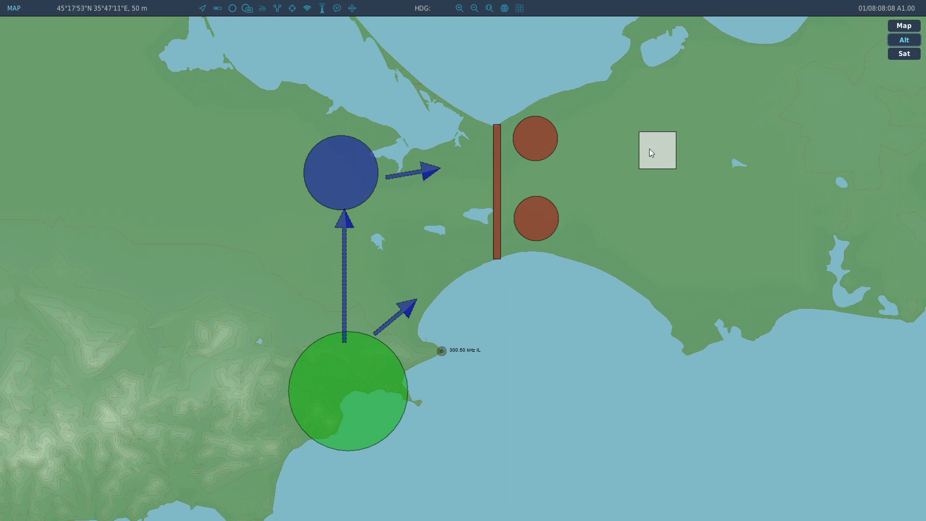
mouse_move(648, 361)
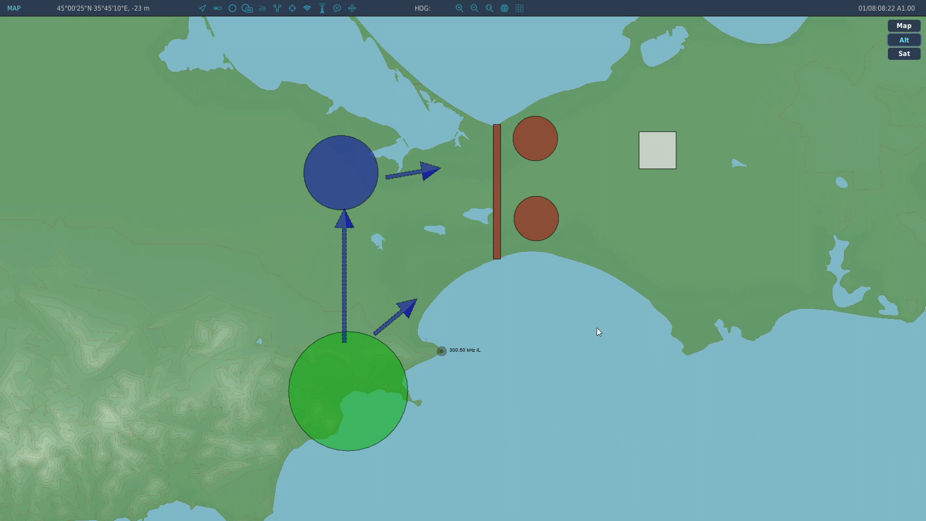
mouse_move(468, 128)
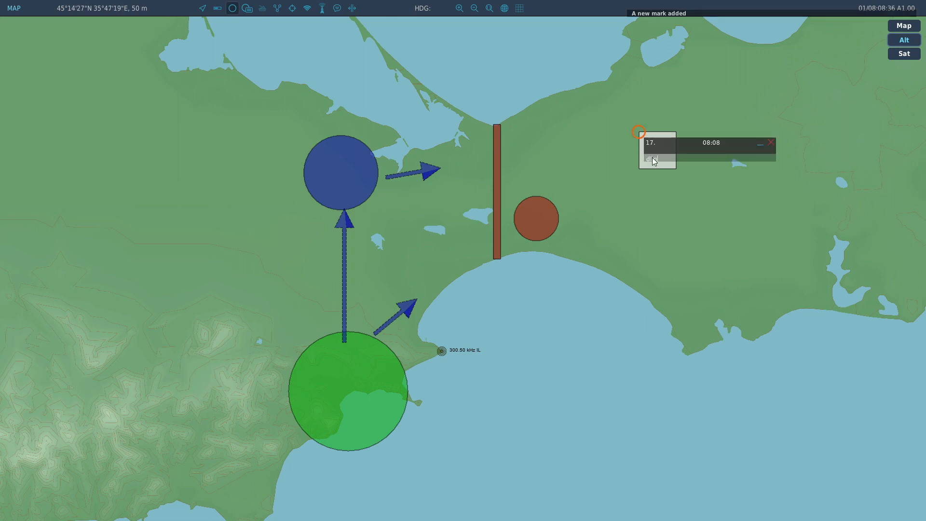
Delete the mark to remove the grey square from the map.
left_click(770, 143)
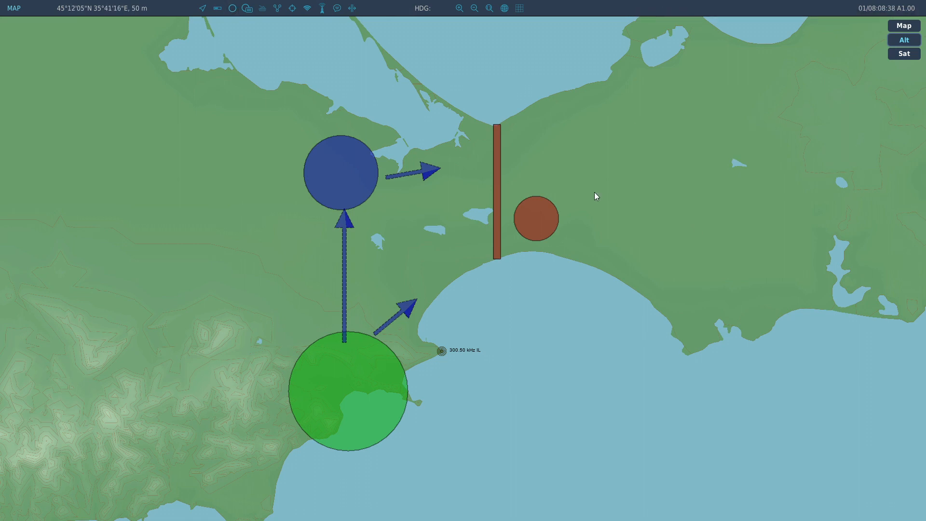
mouse_move(233, 8)
type("arw a")
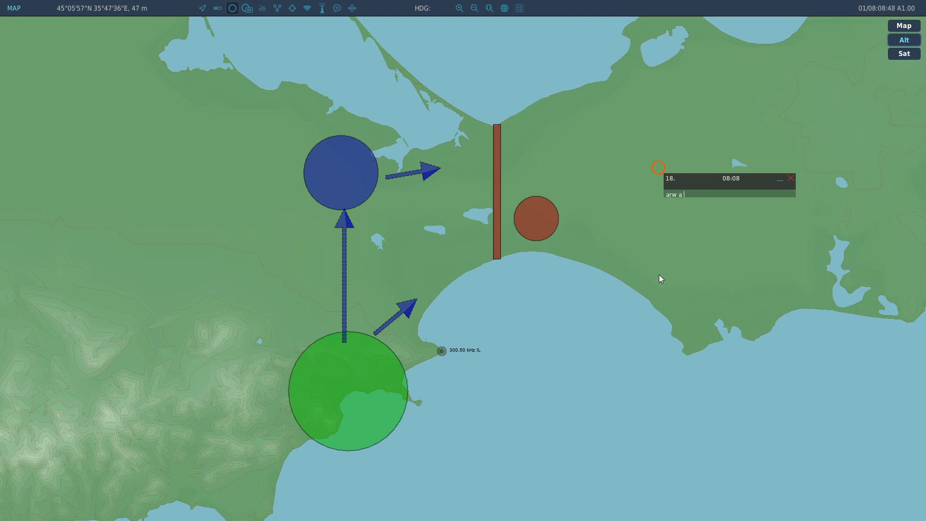
Draw a south-pointing red arrow with length 10000 and heading 0 via the mark text.
type("1000")
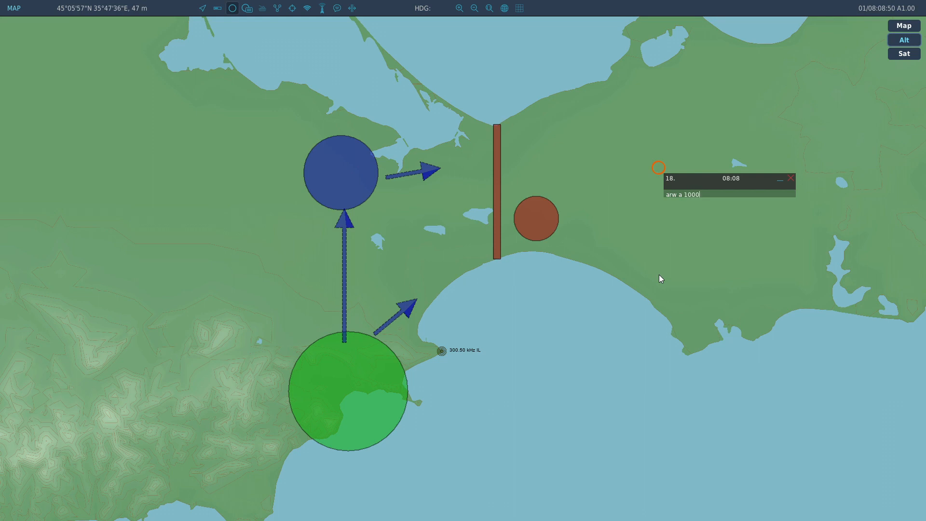
type("0")
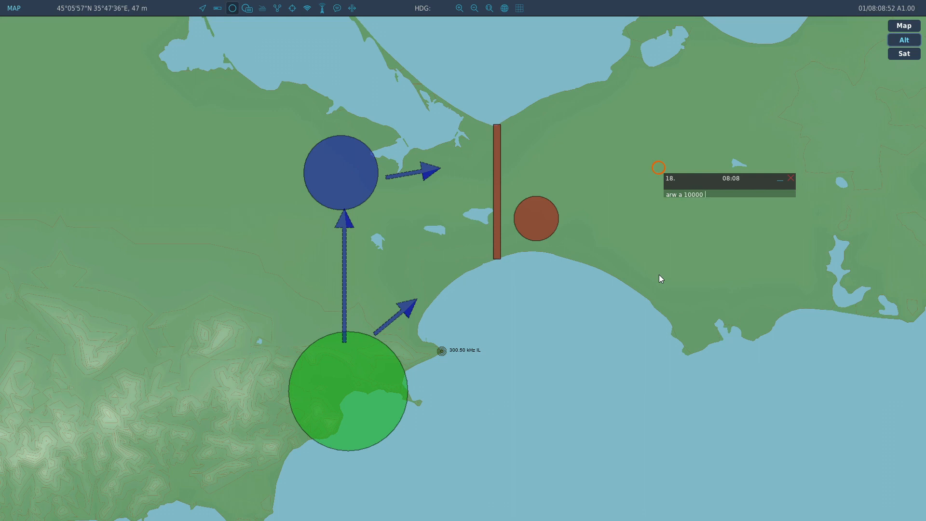
type("0")
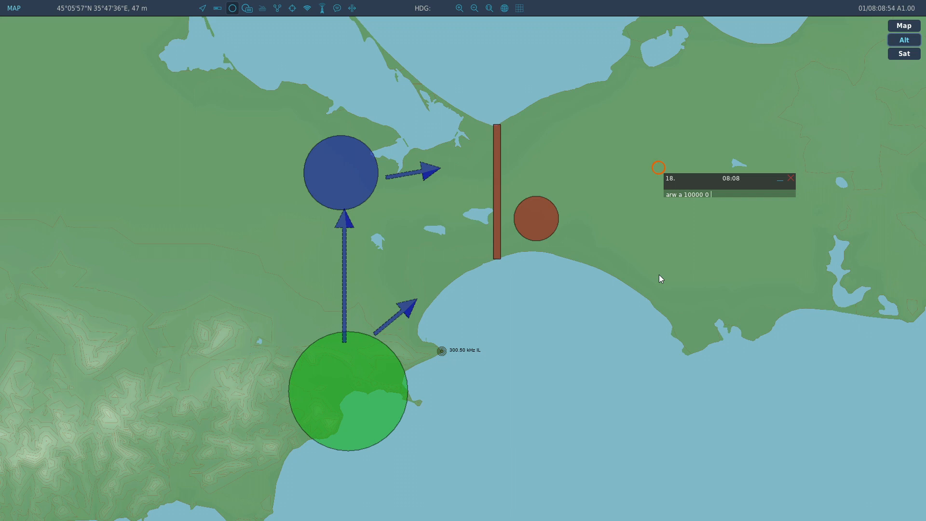
key("Enter")
type("a")
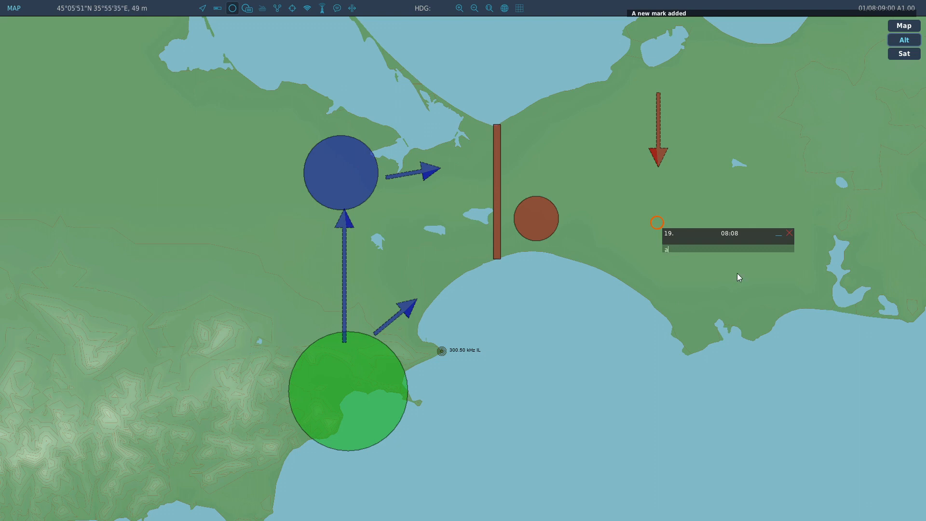
Enter a second red arrow command with length 7000 and heading 45 for the southwest arrow.
type("rw")
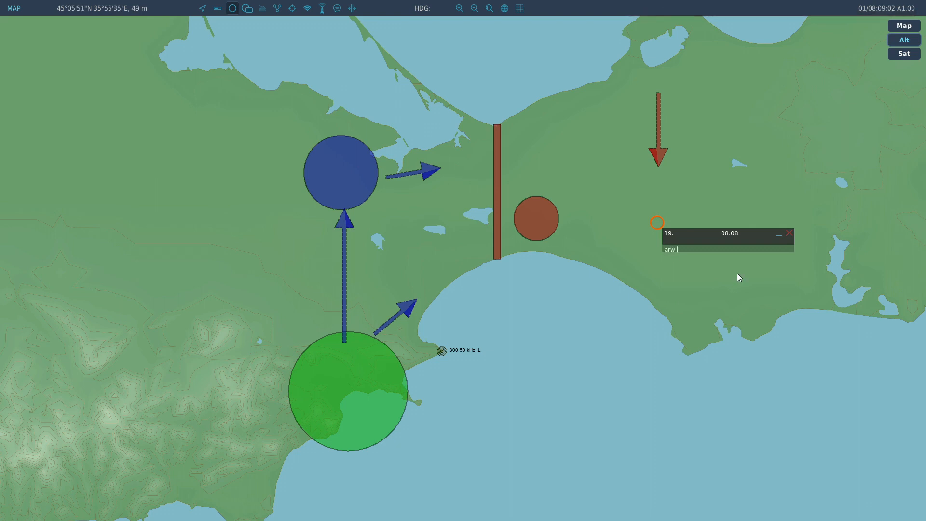
type("a")
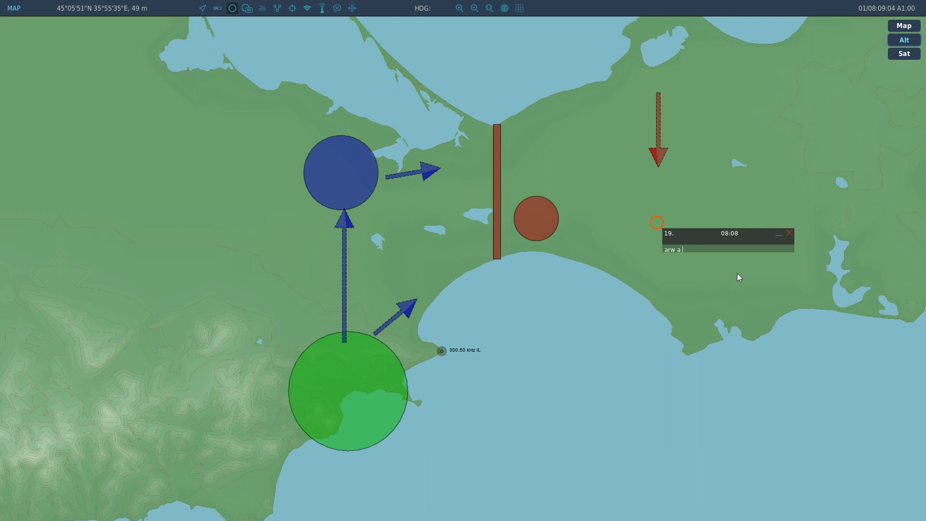
type("7000")
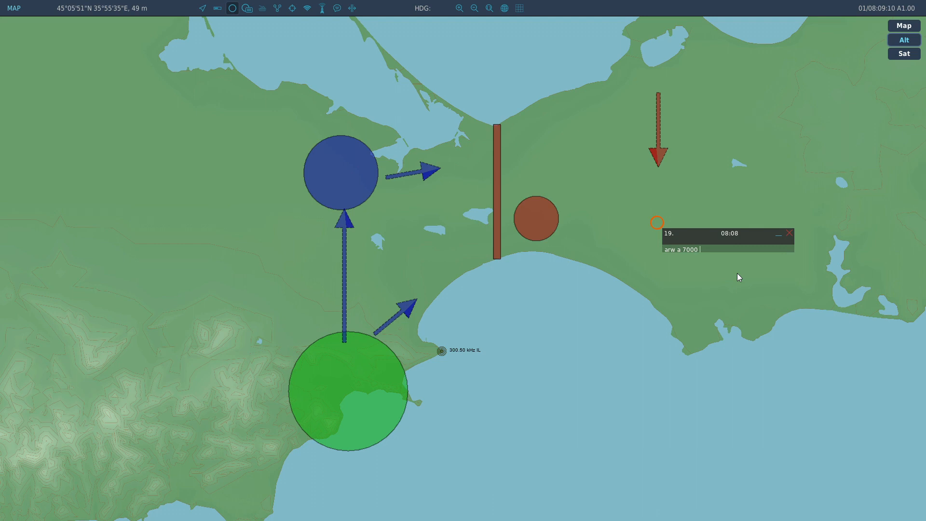
type("45")
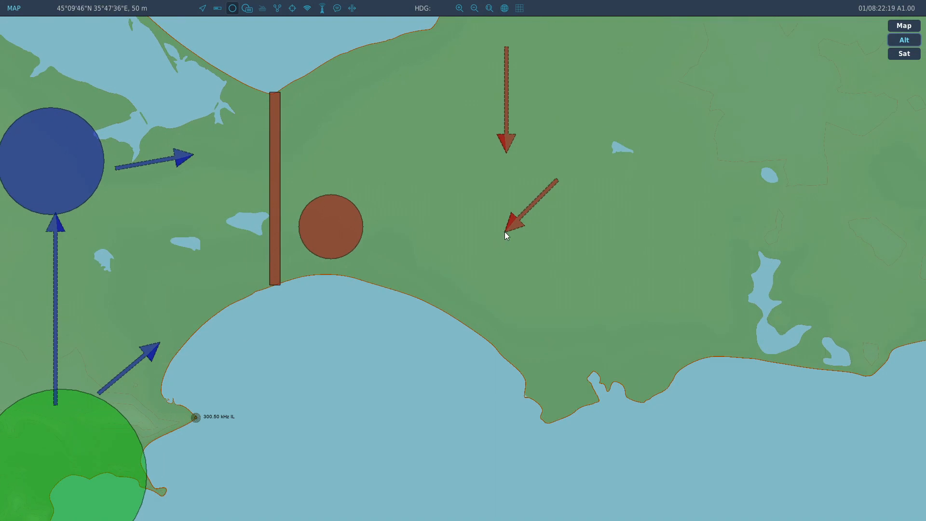
Remove the southwest red arrow by marking its tip and deleting the mark, then zoom out.
left_click(505, 238)
type("dk")
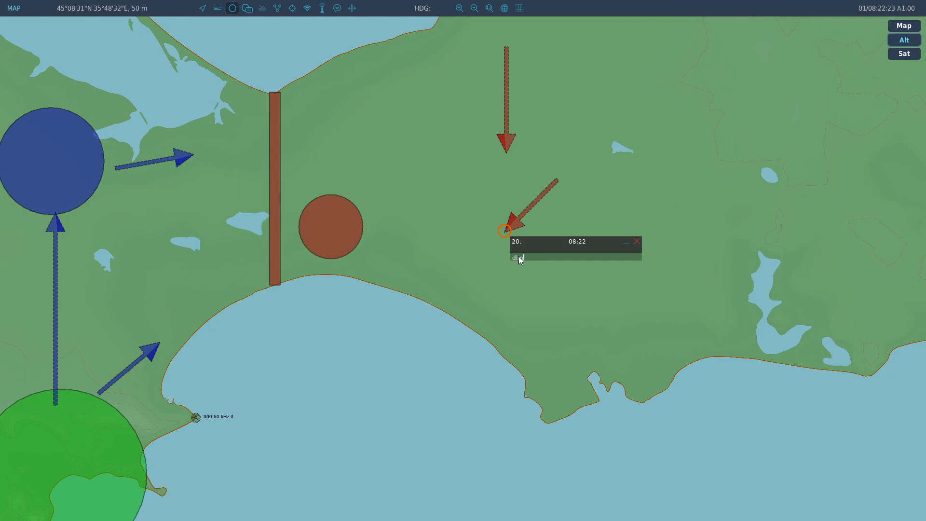
left_click(637, 241)
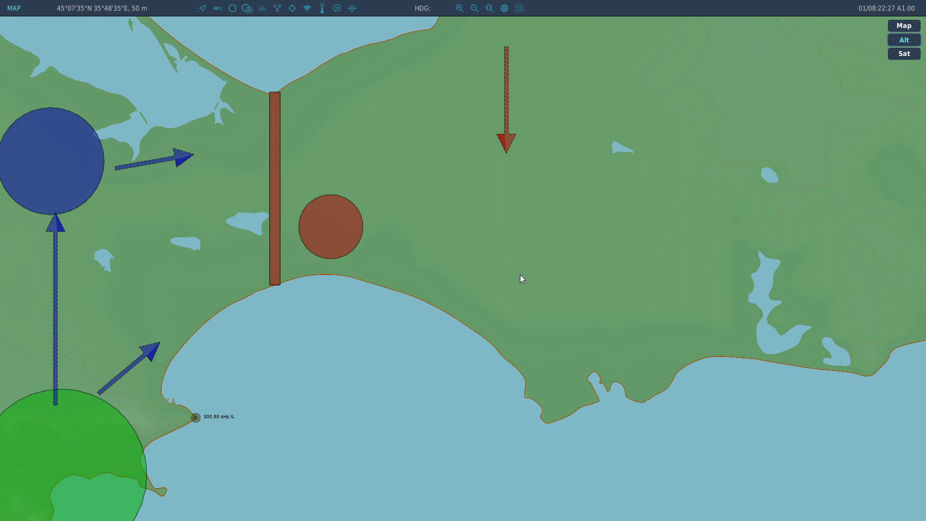
scroll("down", 3)
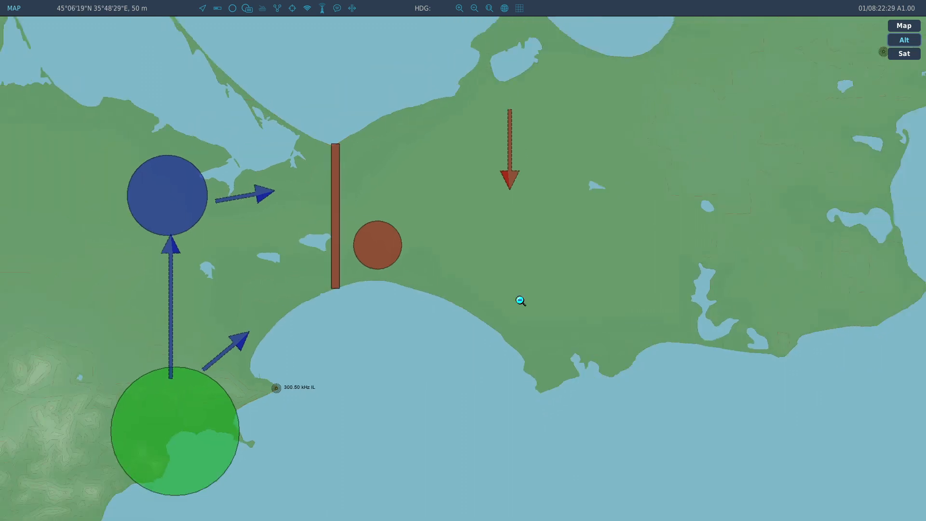
left_click(520, 301)
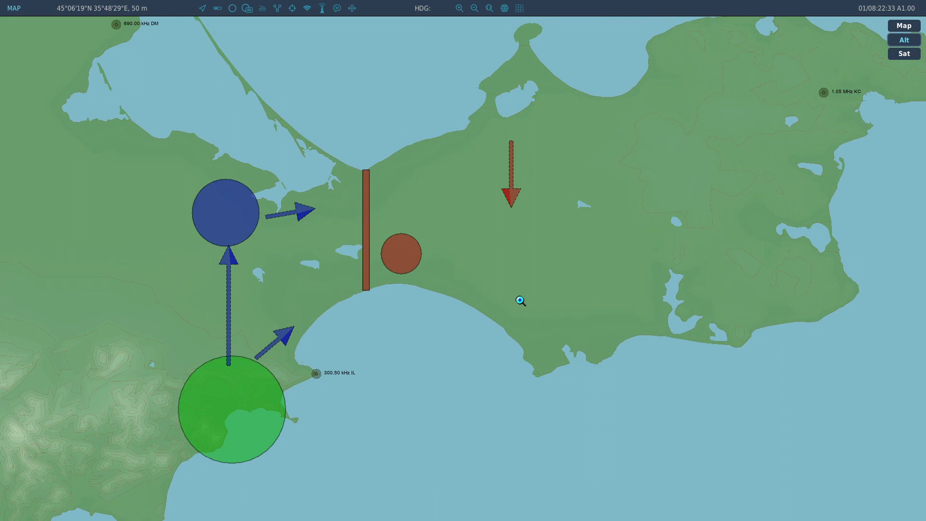
mouse_move(515, 299)
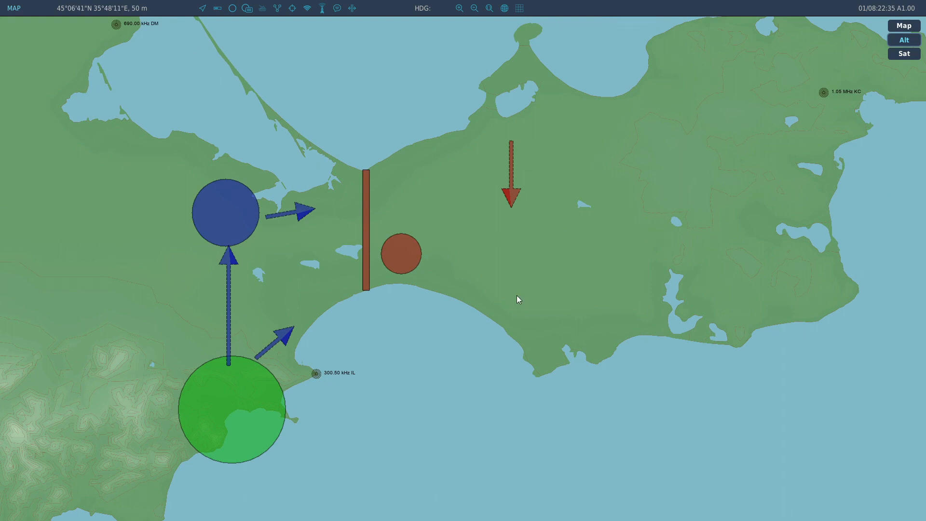